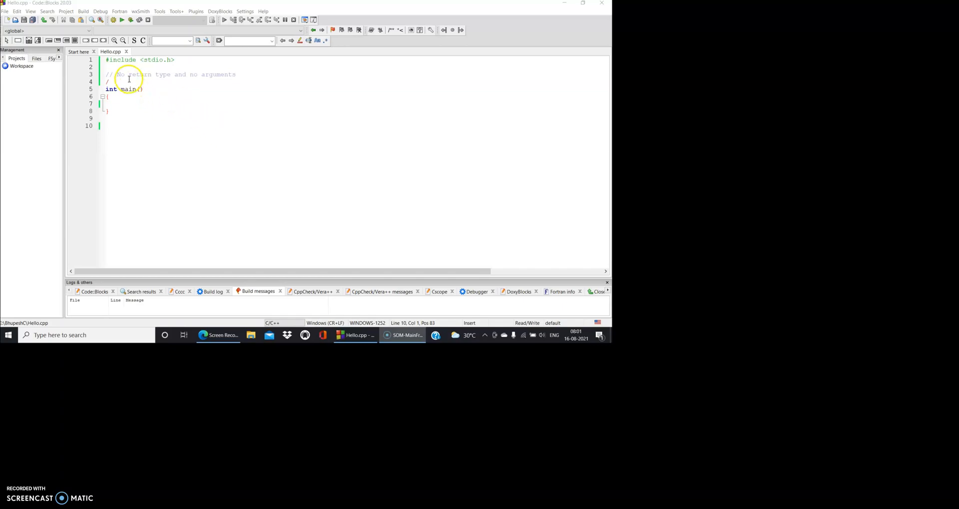
Step: Write the comment '// Addition of two numbers' on line 4 and leave blank lines before main
left_click_drag(115, 74, 236, 74)
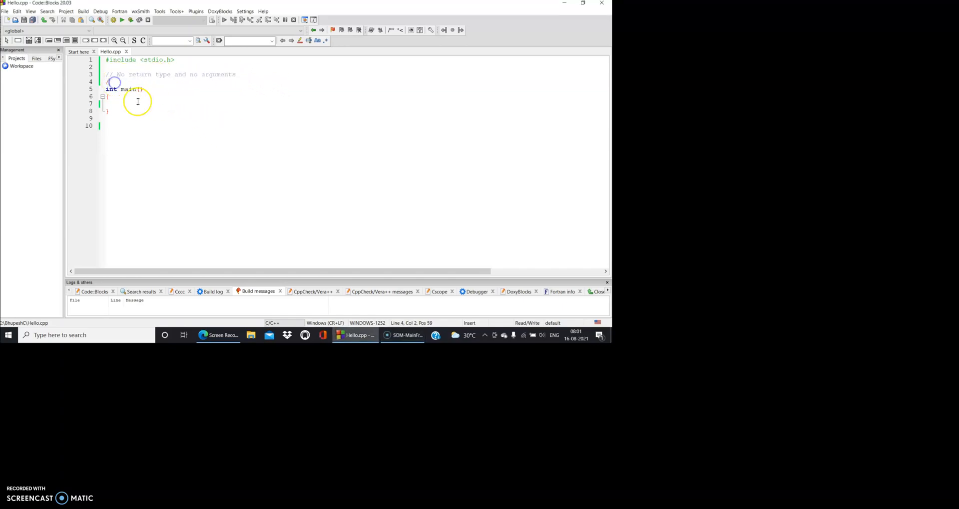
type("// Addition of t")
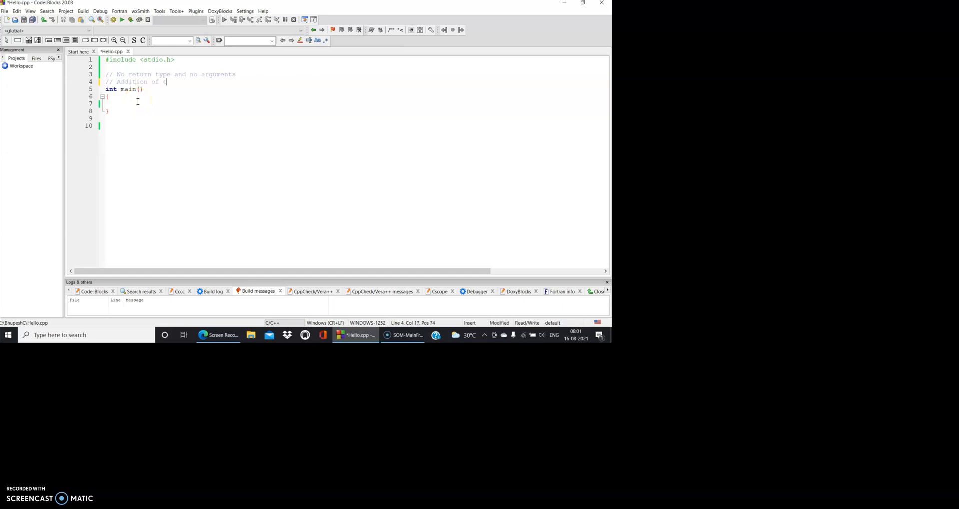
type("wo numbers")
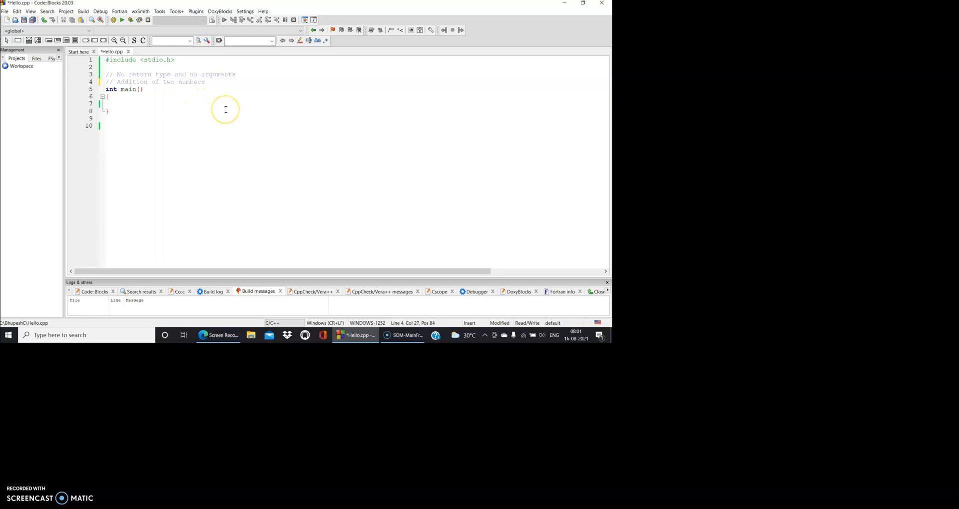
key("enter")
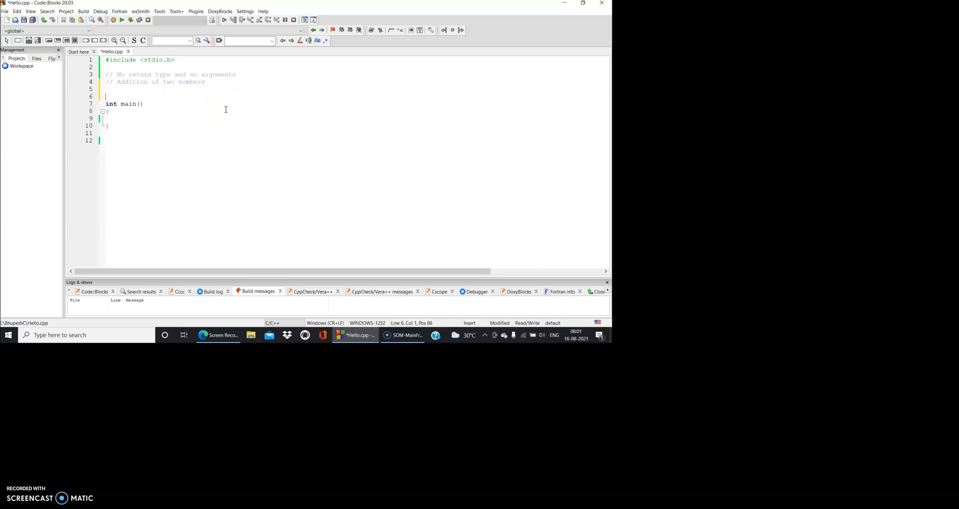
Step: Declare 'void add_two();' above main with a trailing '// declaration' comment
type("void")
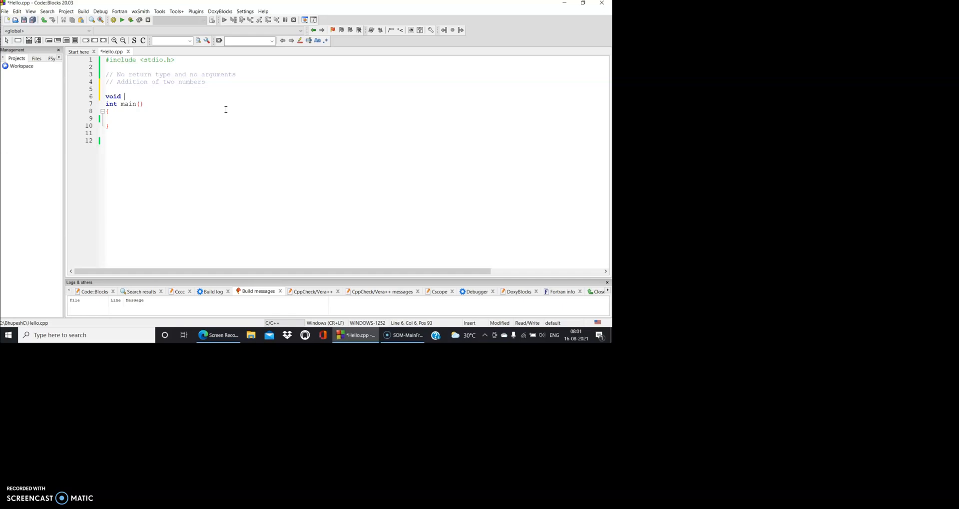
type("add")
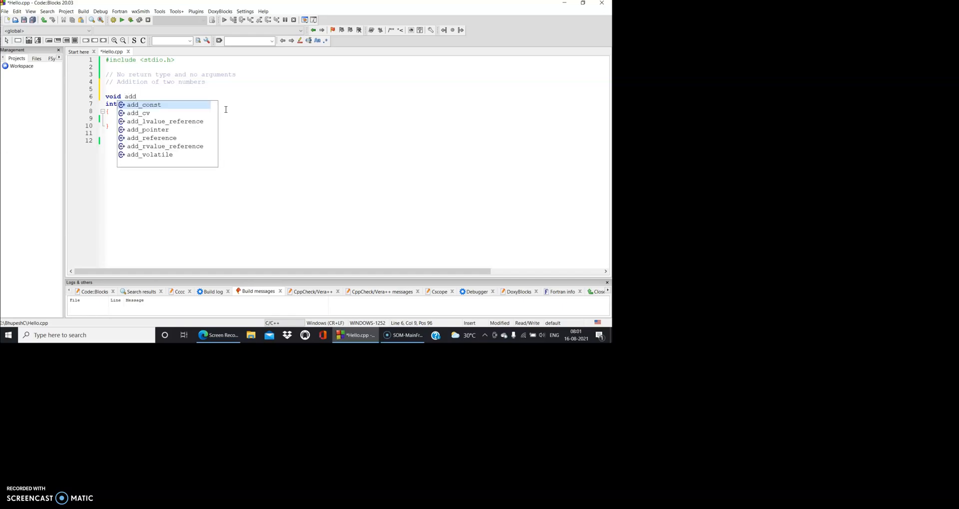
type("_two")
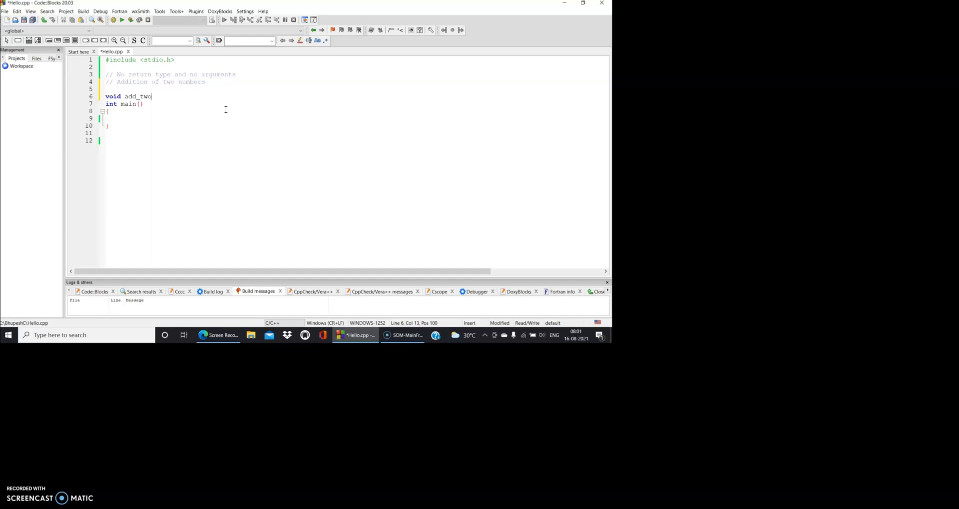
type("();")
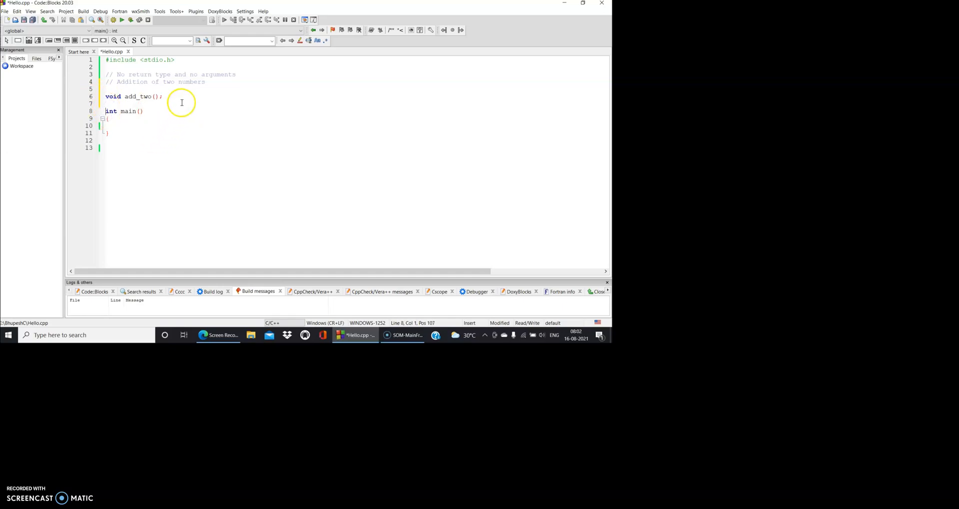
type("// declaration")
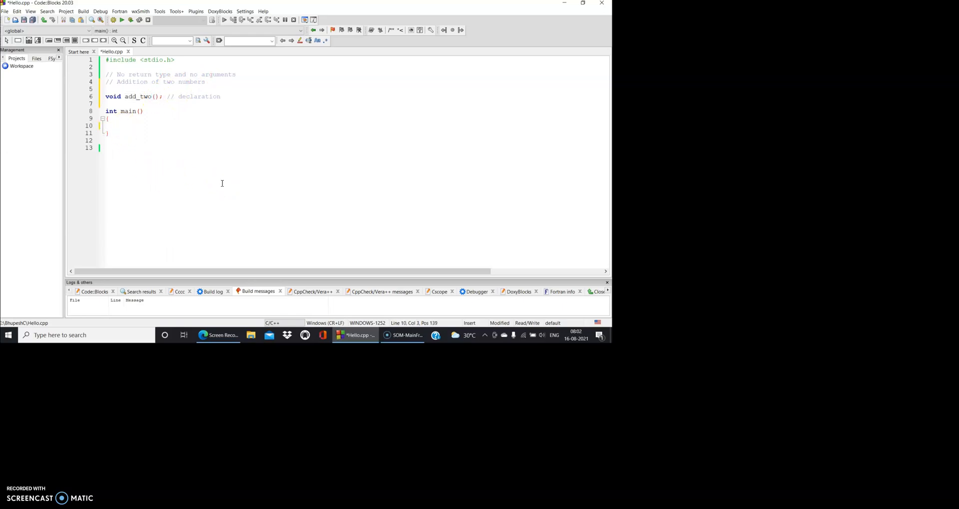
Step: Call add_two(); inside main and begin an empty 'void add_two()' definition below it
type("a")
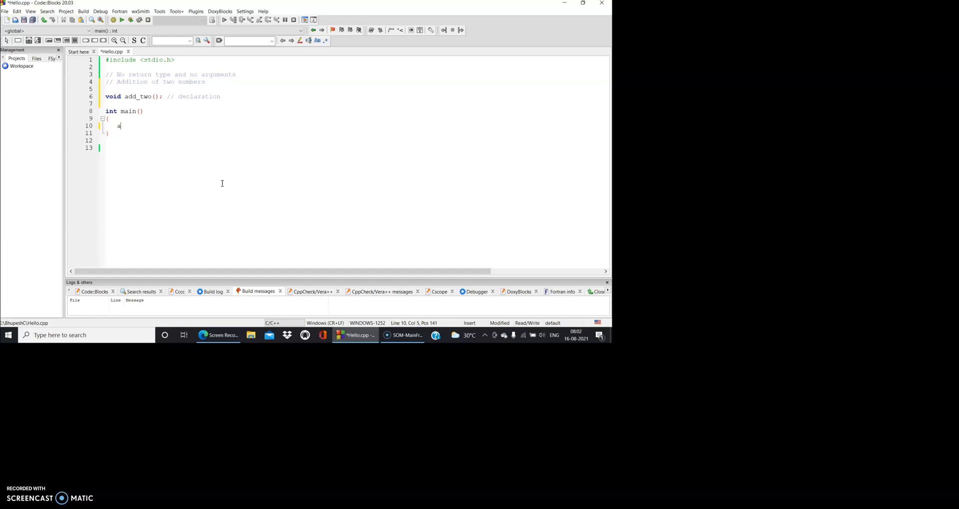
type("dd_")
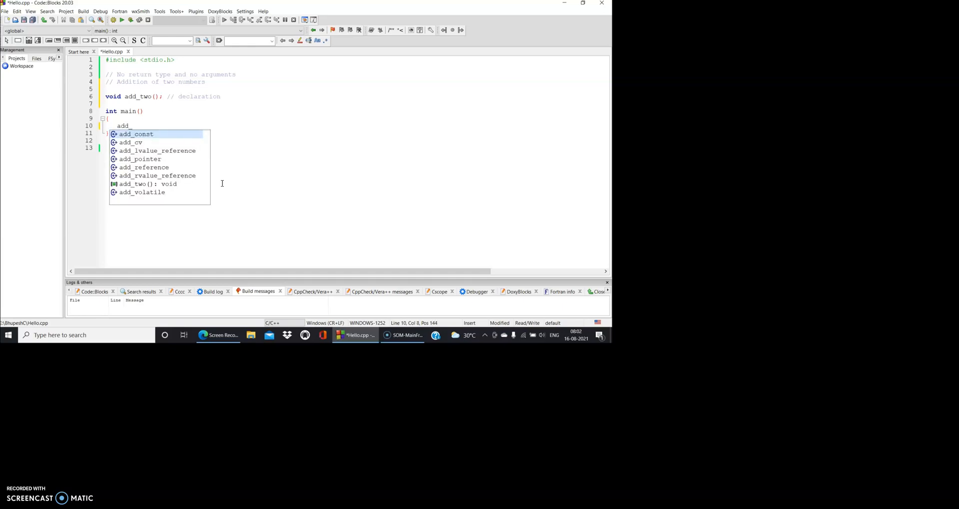
type("two();")
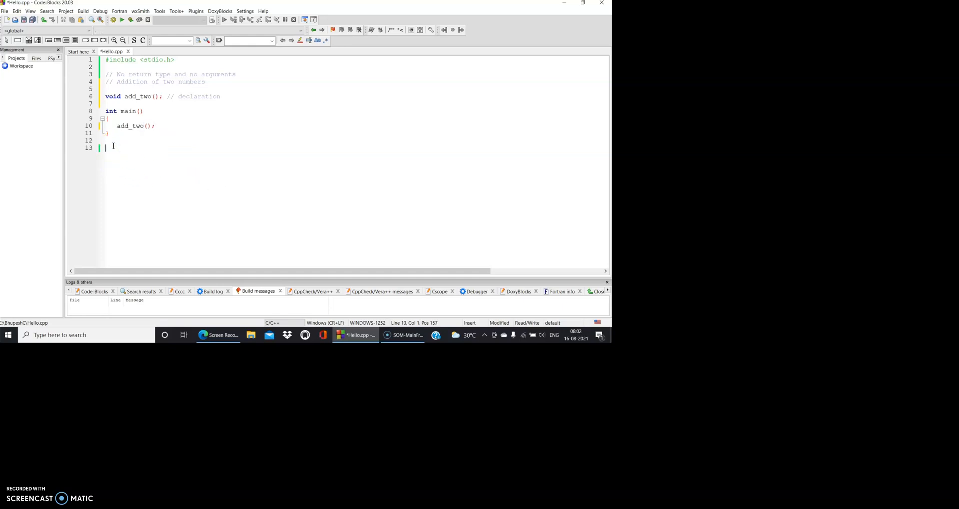
type("void add_two(")
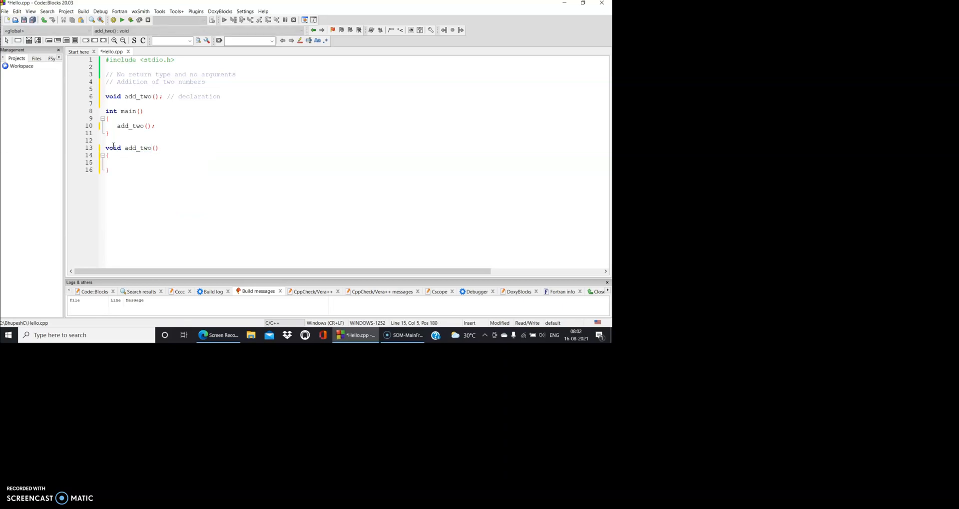
Step: Declare 'int num1, num2;' at the top of the add_two body
type("int num")
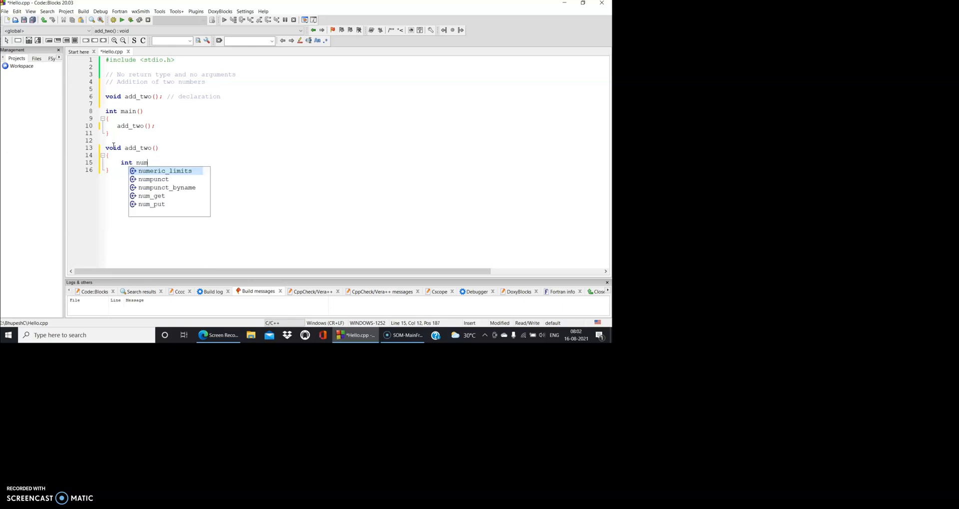
type("1, n")
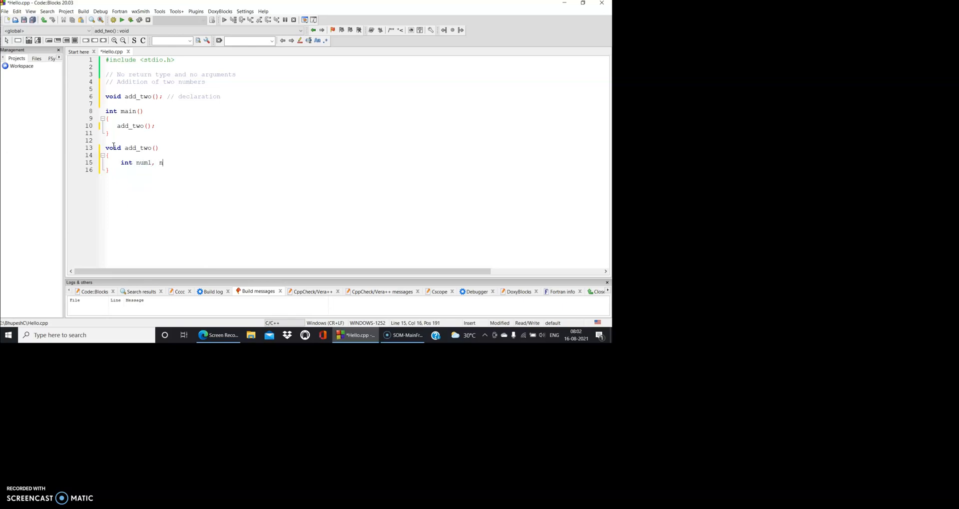
type("um2;")
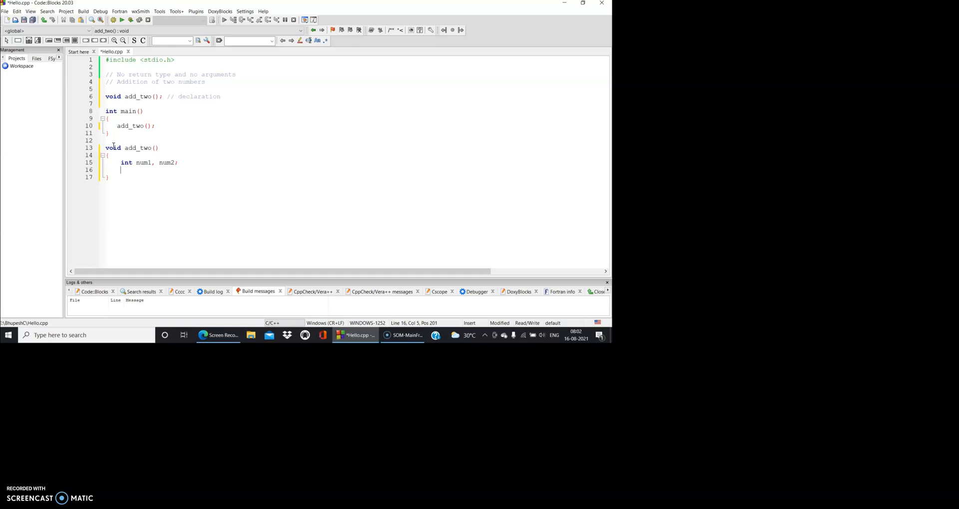
Step: Prompt 'Enter the first number' with printf and read it with scanf("%d",&num1)
type("printf(\"Enter te")
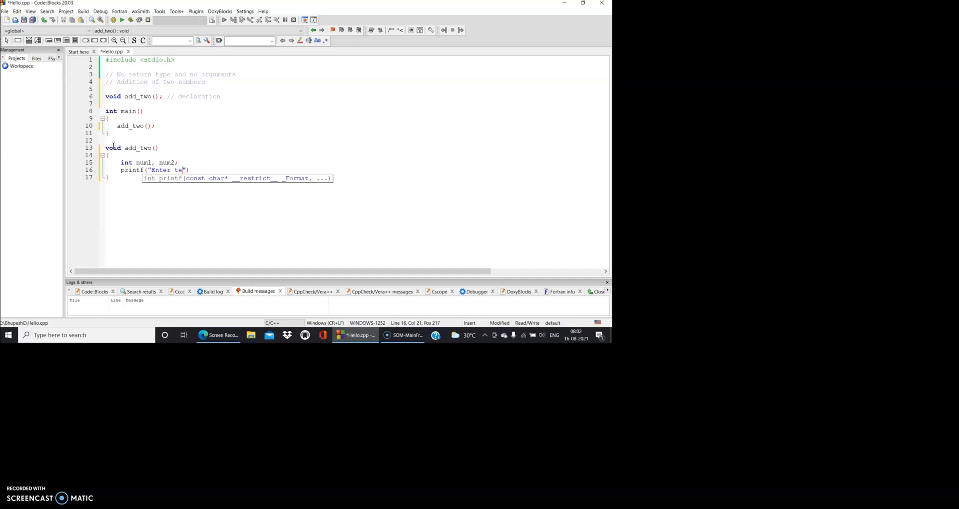
type("he first number")
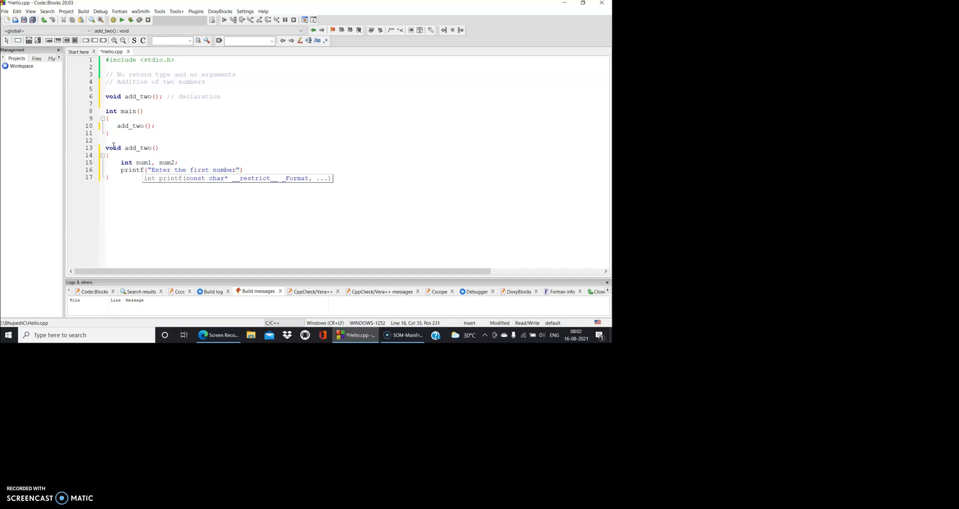
type(");")
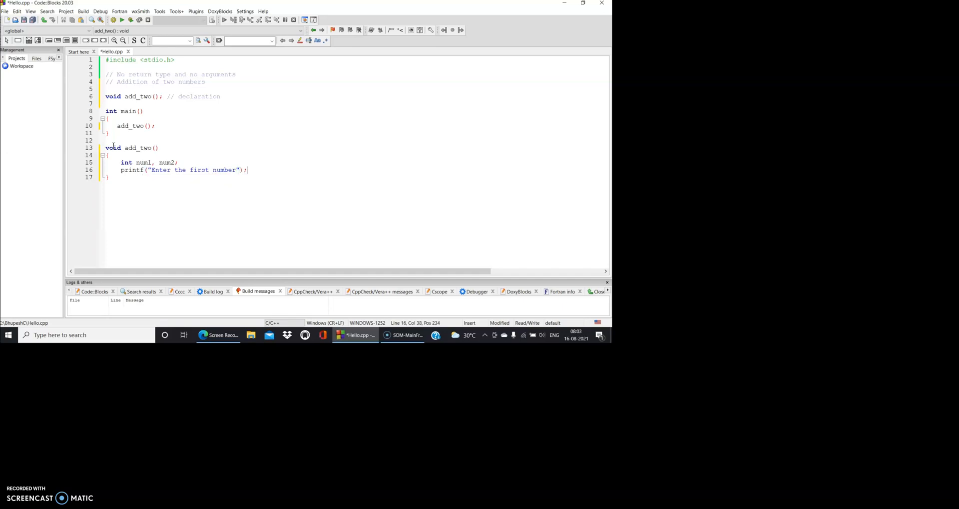
type("scanf(\"%d\")")
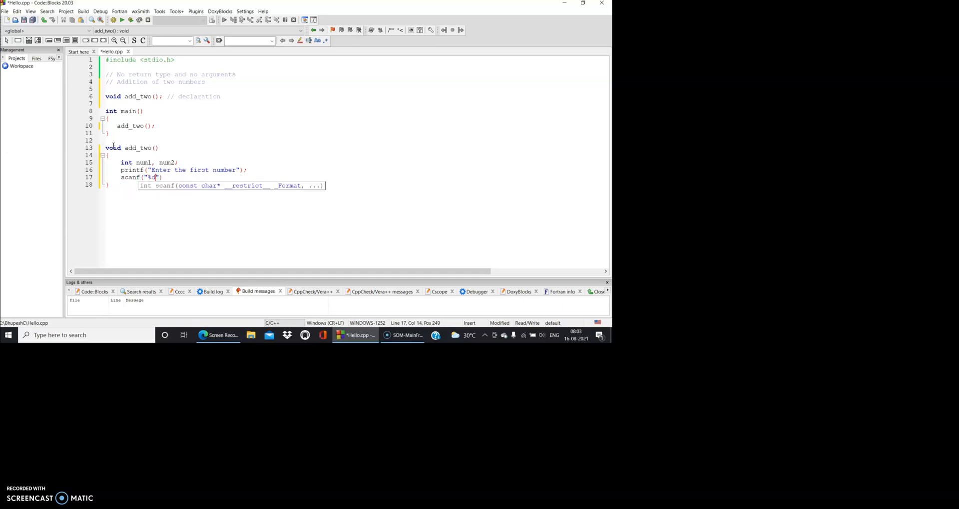
type(",")
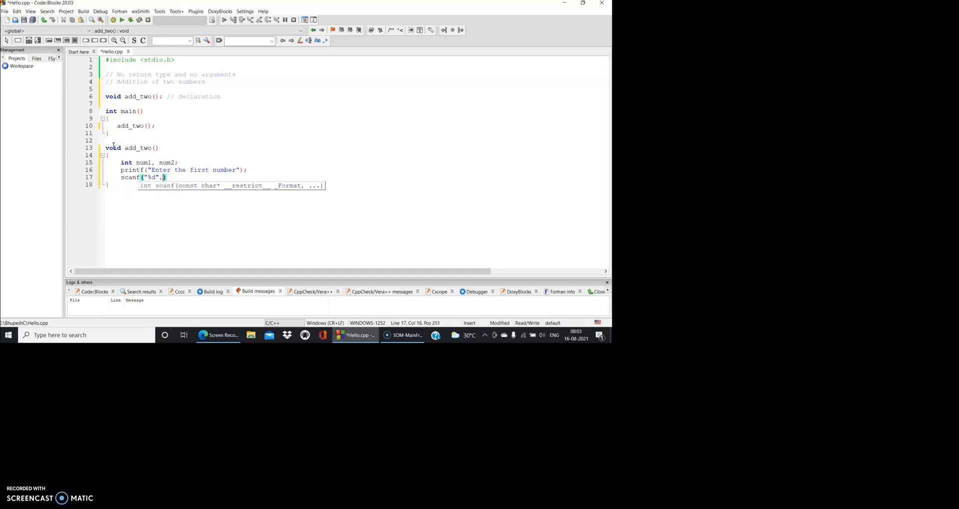
type("&")
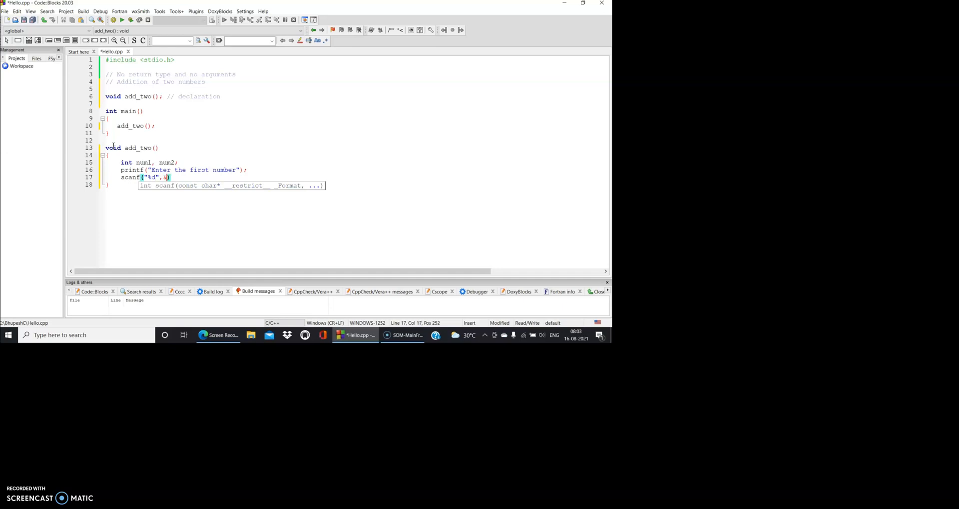
type("num1")
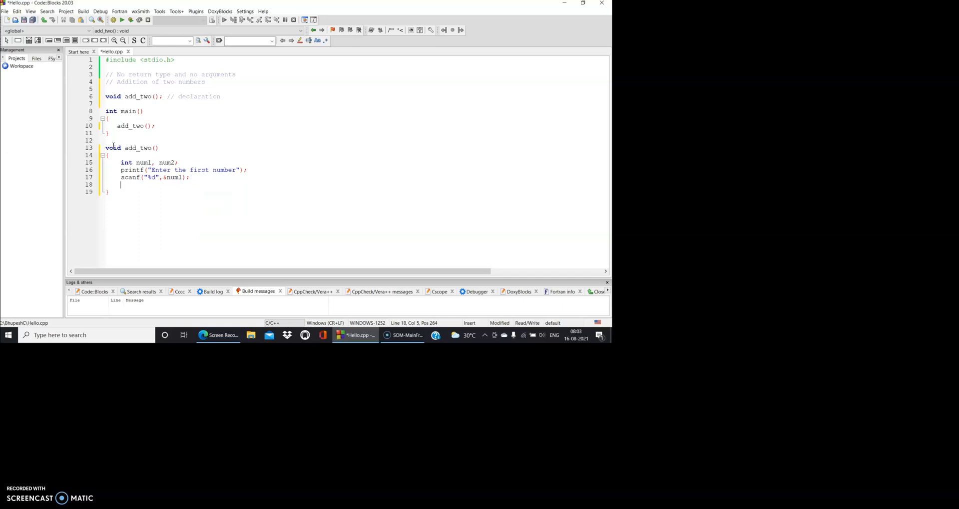
Step: Prompt 'Enter the second number' with printf and read it with scanf("%d", &num2)
type("printf(\"E\")")
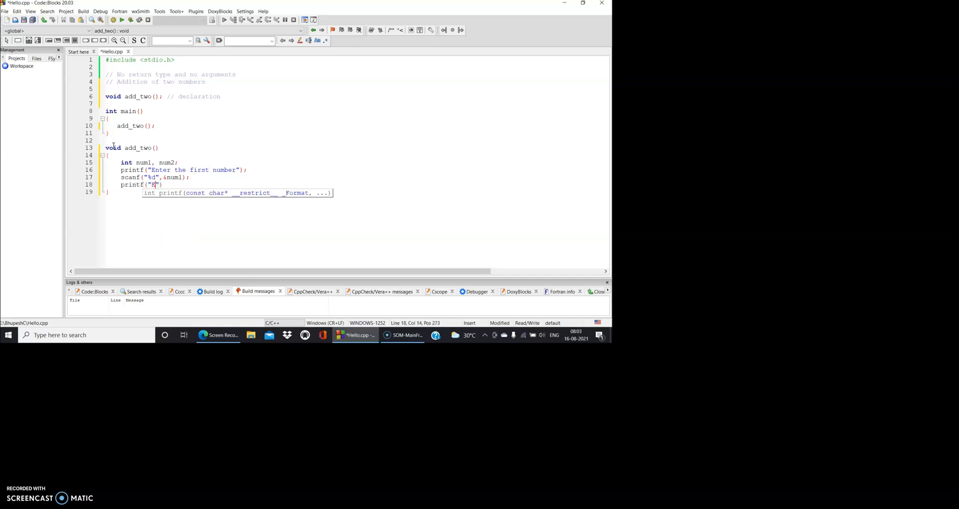
type("Enter the second number")
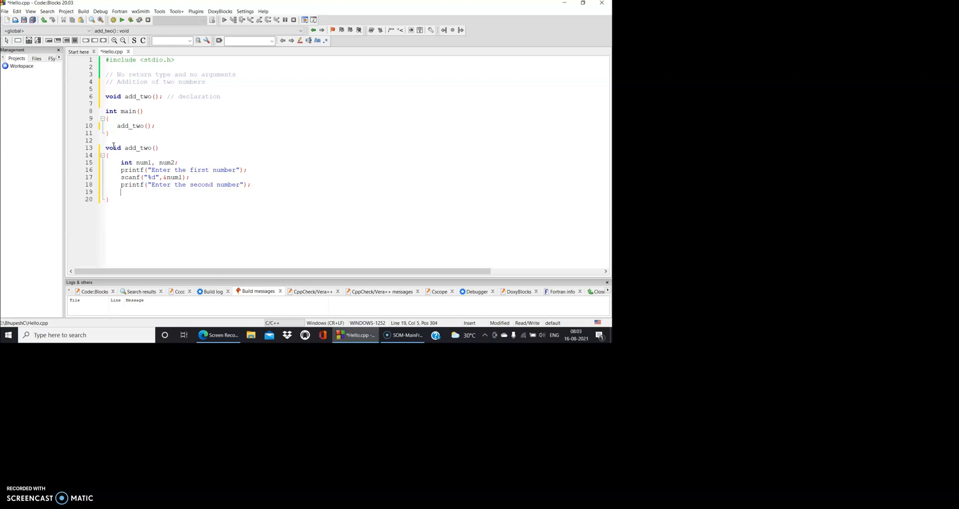
type("scanf")
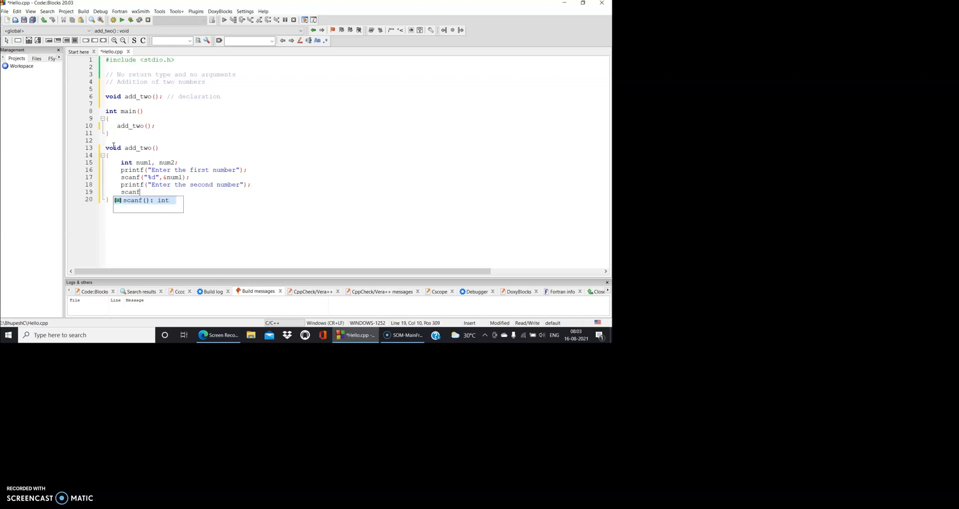
type("(\"\")")
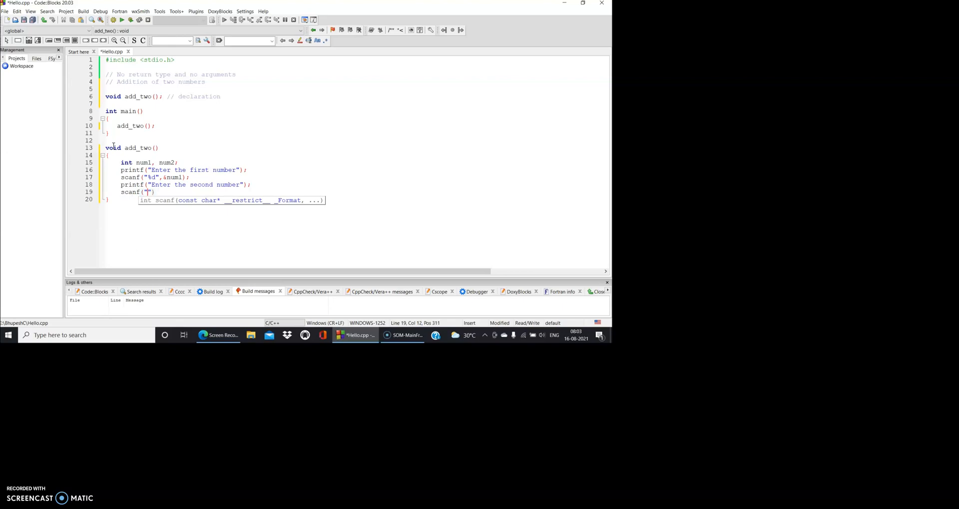
type("%d")
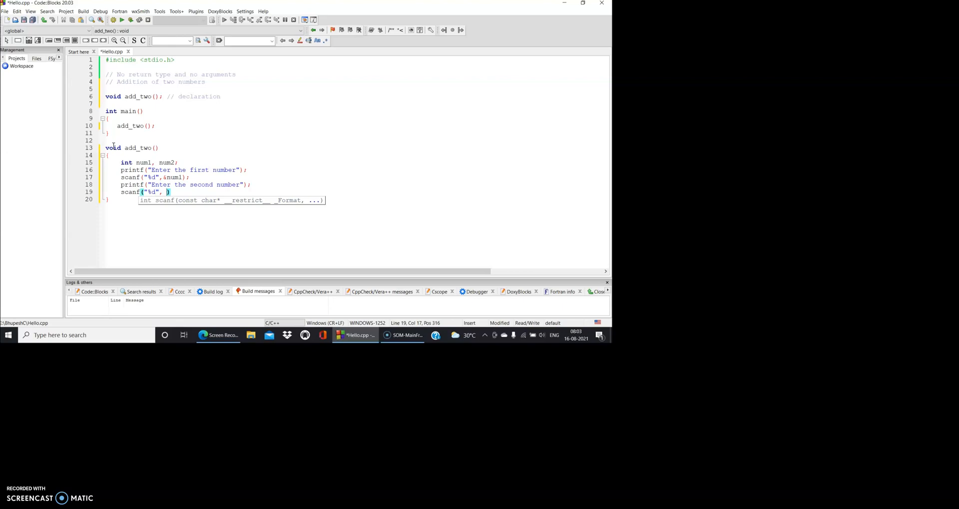
type("&num2)")
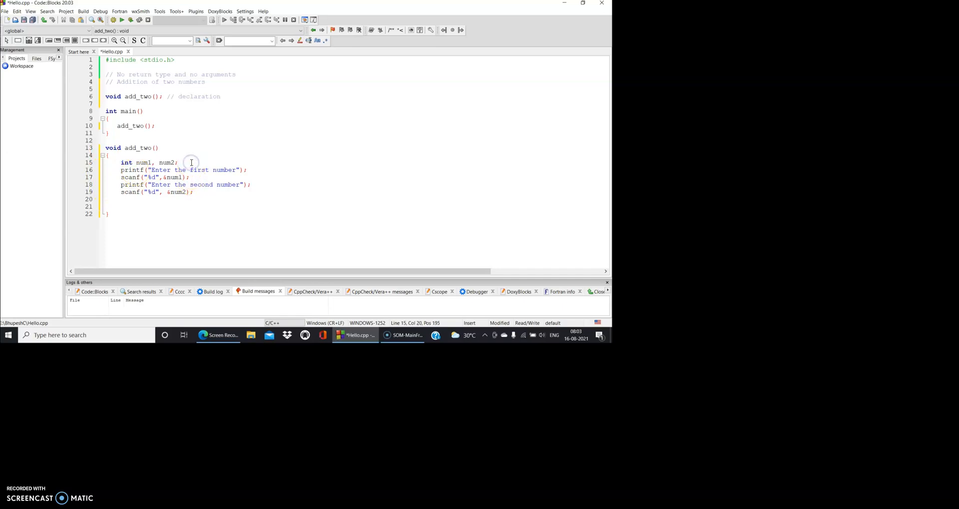
Step: Declare 'int sum;' and assign sum = num1 + num2
type("int s")
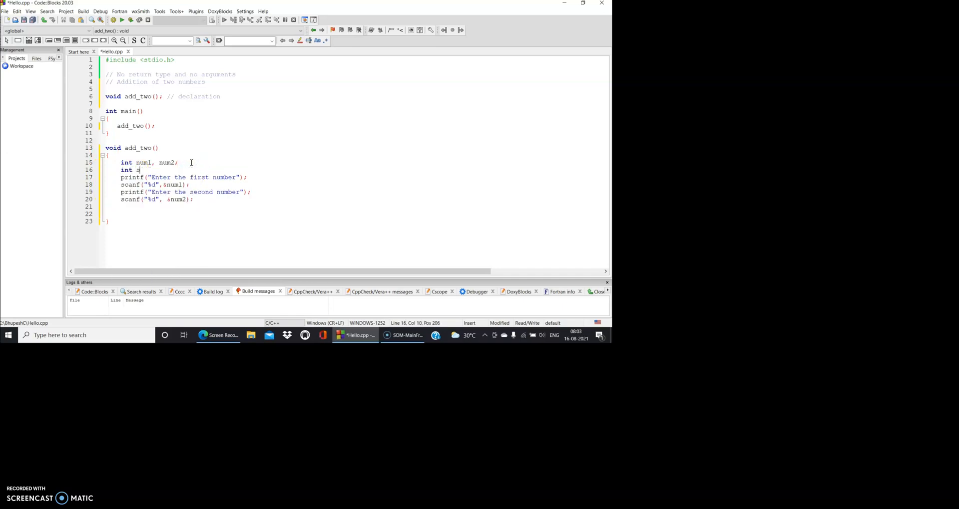
type("um;")
left_click(356, 214)
type("sum = num1 +")
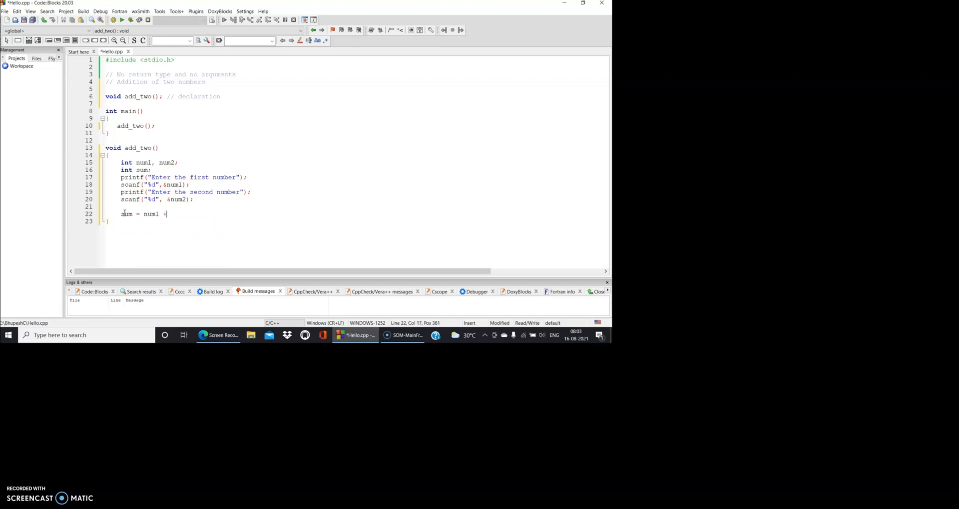
type("num2;")
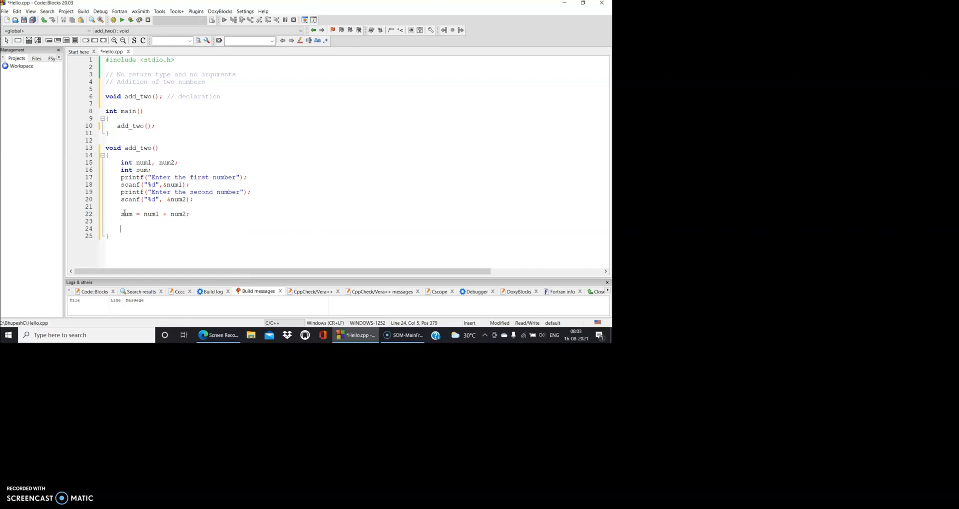
Step: Print 'The sum of the two numbers is %d' with sum via printf
type("pri")
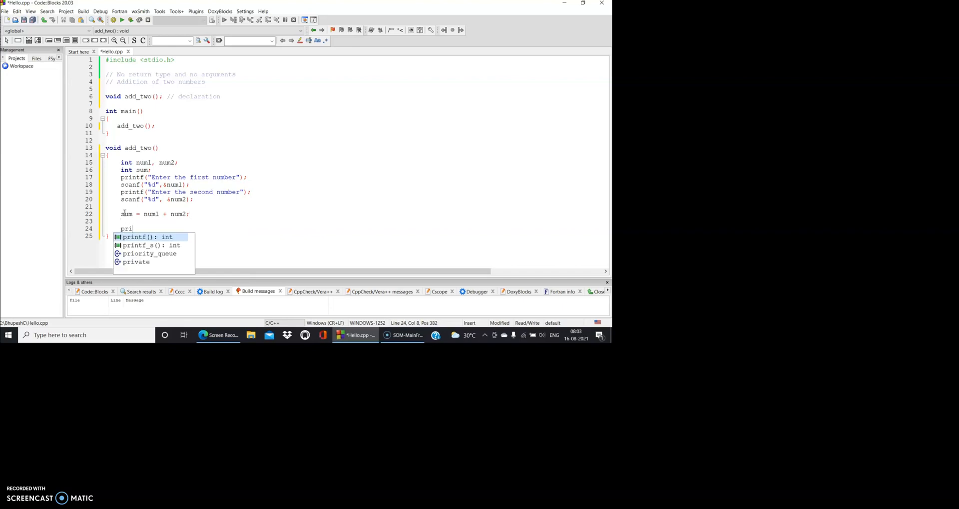
type("ntf(\"The \")")
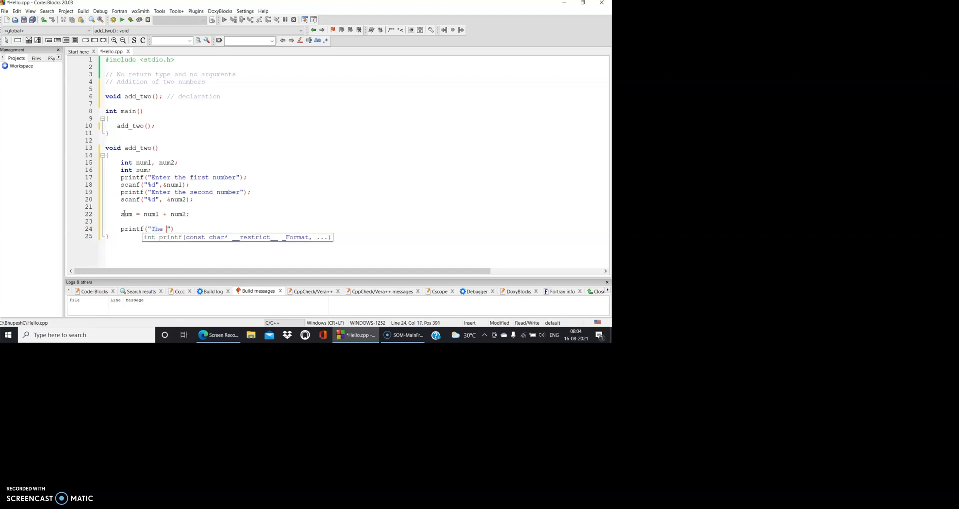
type("sum of the two numbers")
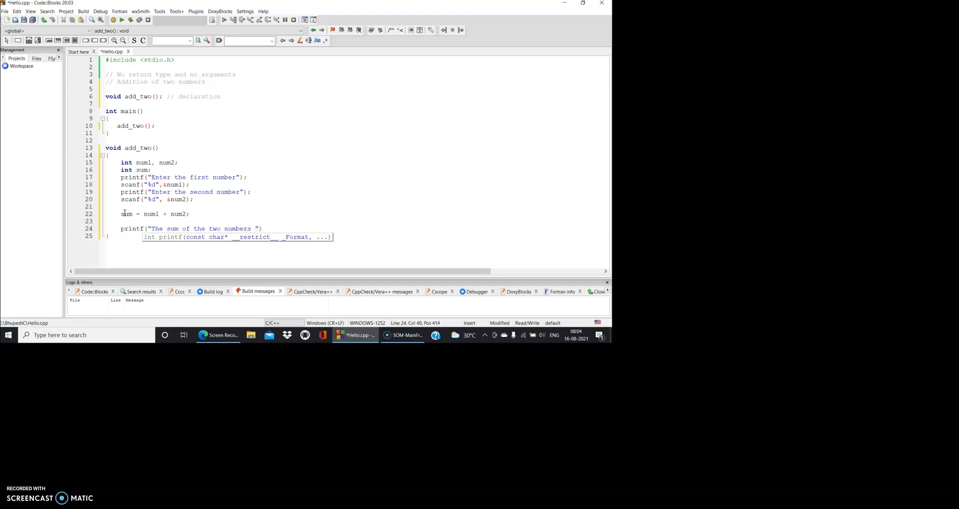
type("is %d")
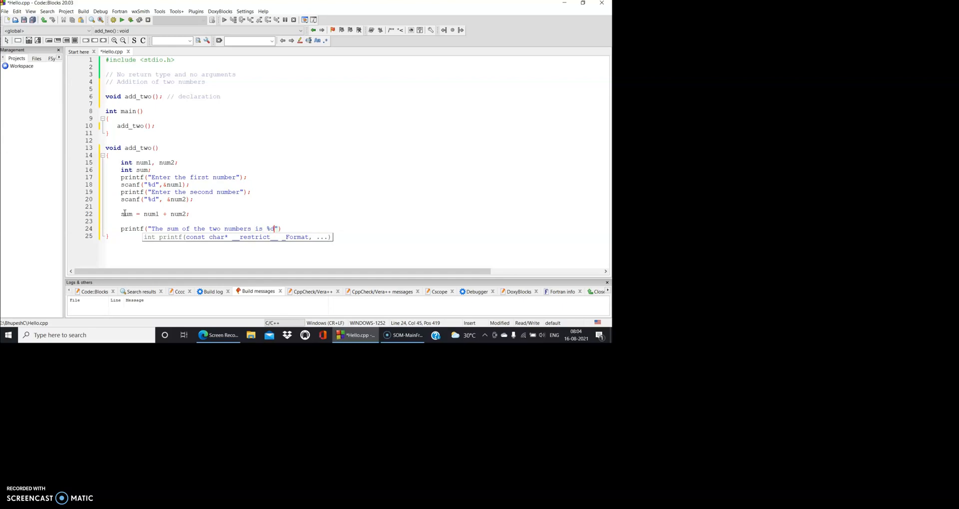
type(",sum")
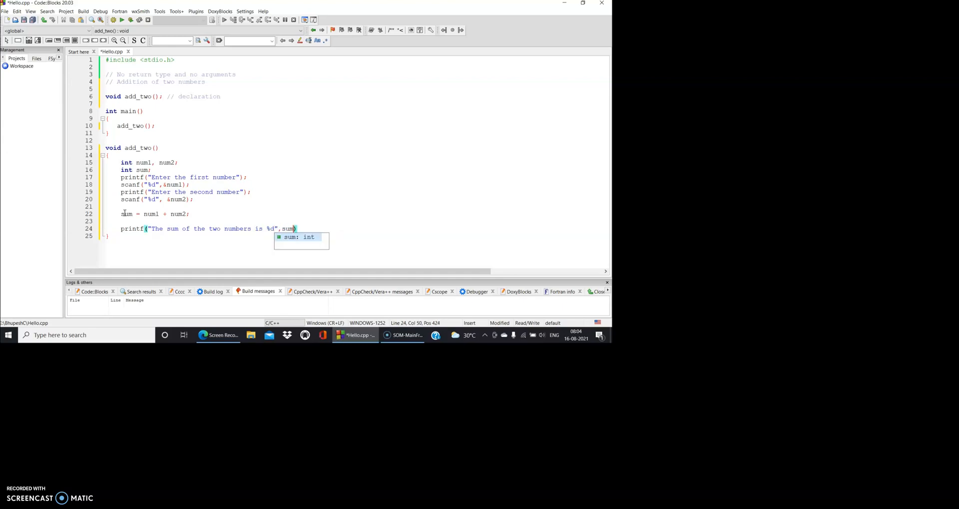
type(");")
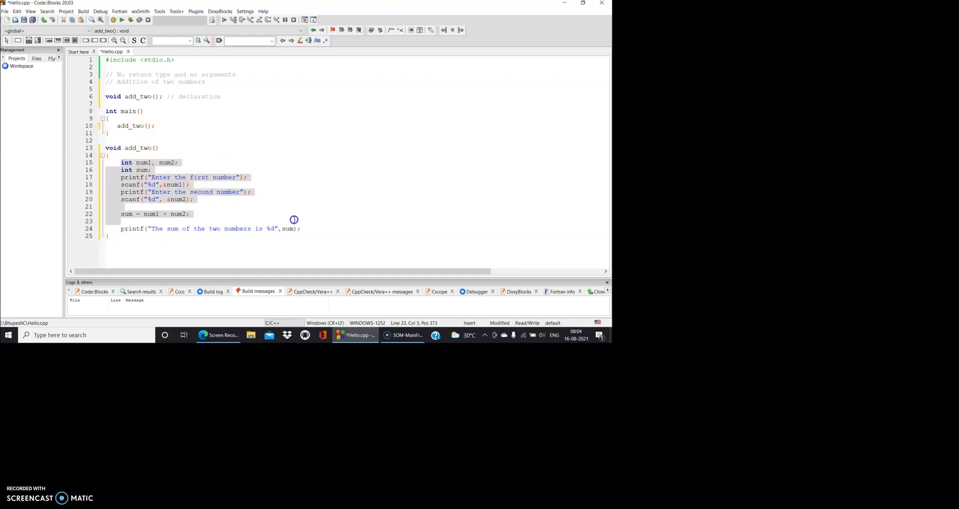
left_click(121, 126)
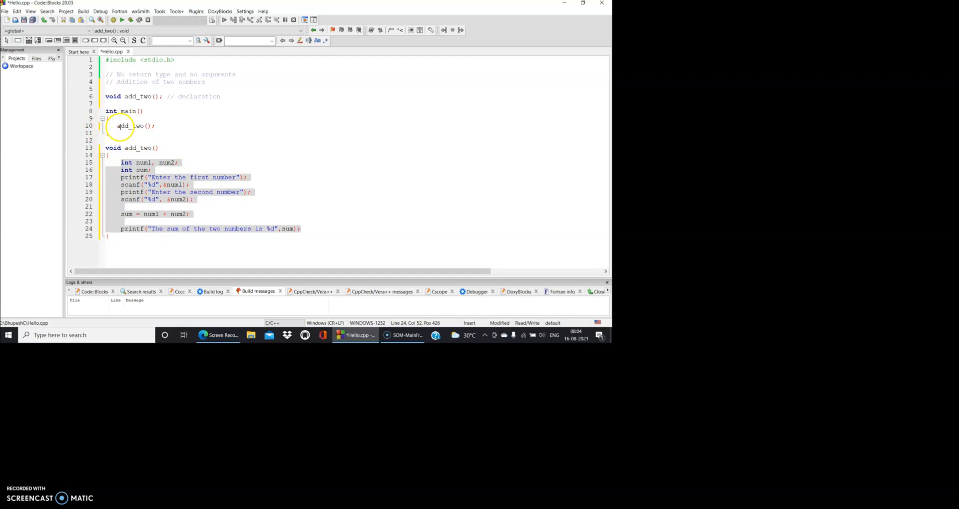
left_click(156, 125)
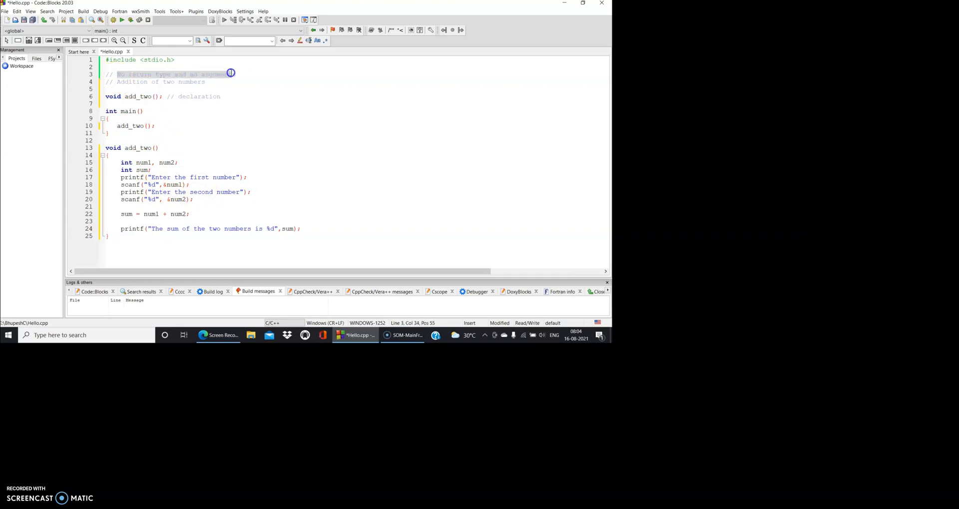
left_click(112, 148)
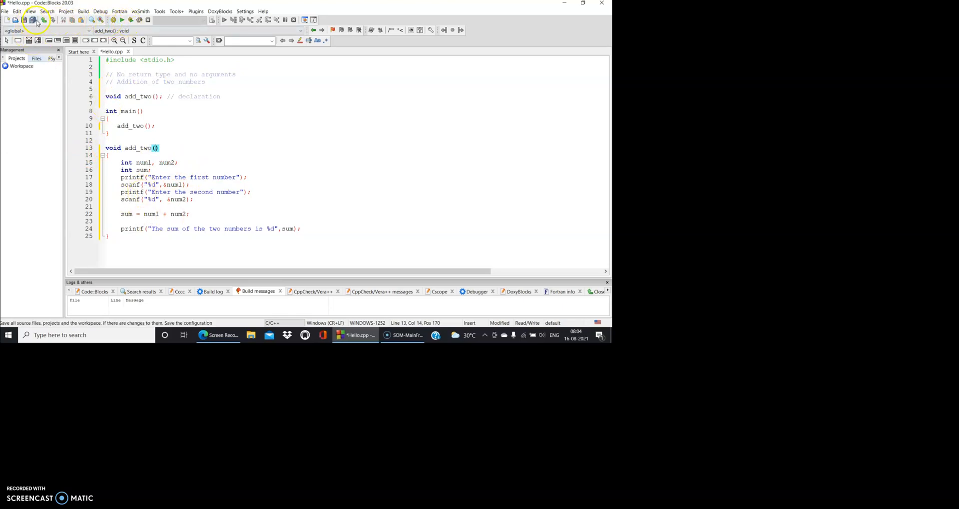
Step: Save, build and run Hello.cpp, enter 21 and 39 to get the sum 60, then close the console
left_click(24, 20)
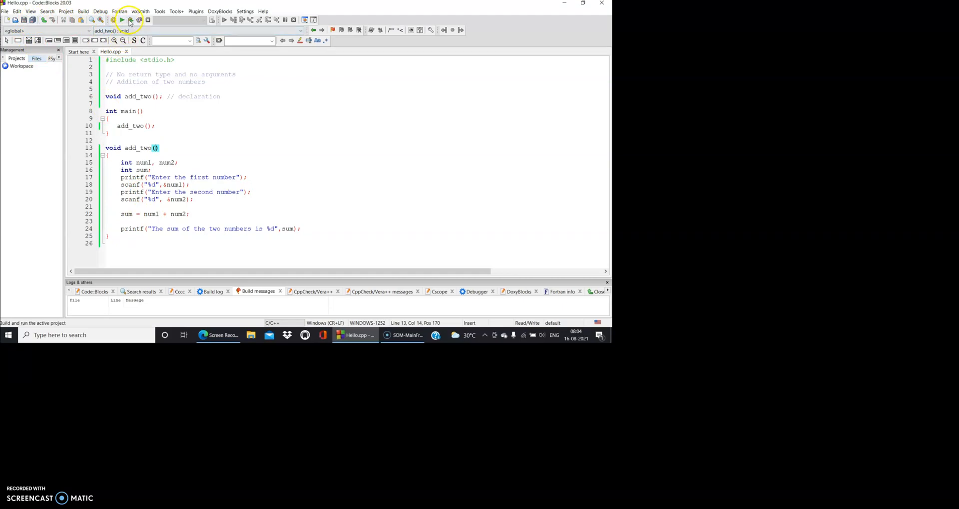
left_click(130, 20)
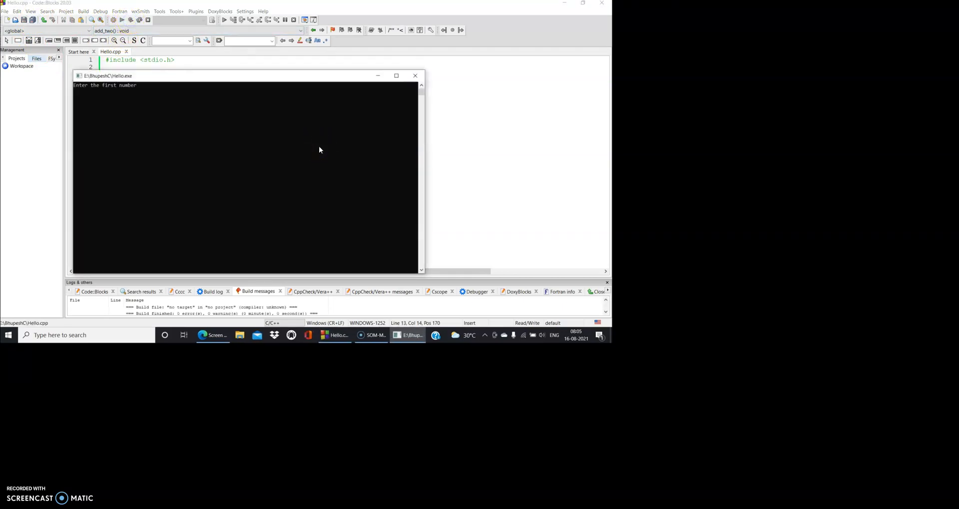
type("21")
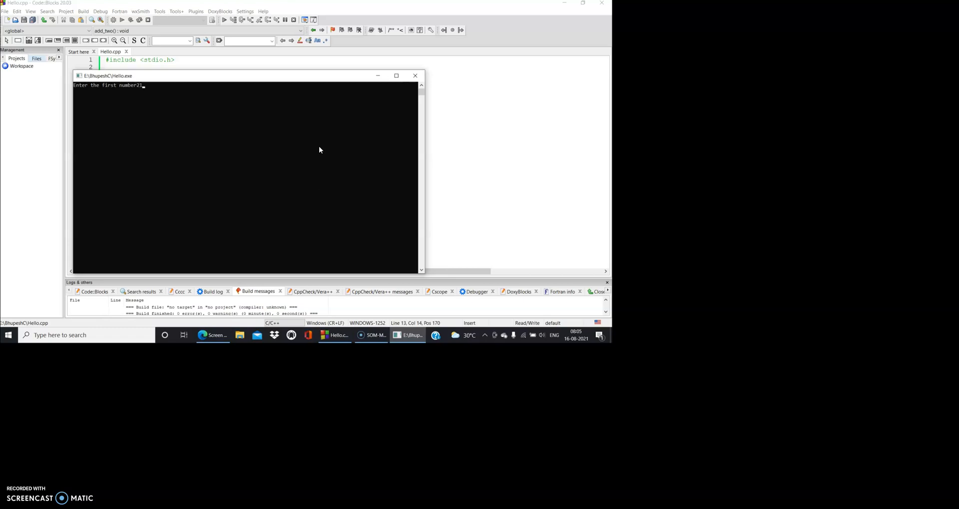
key("enter")
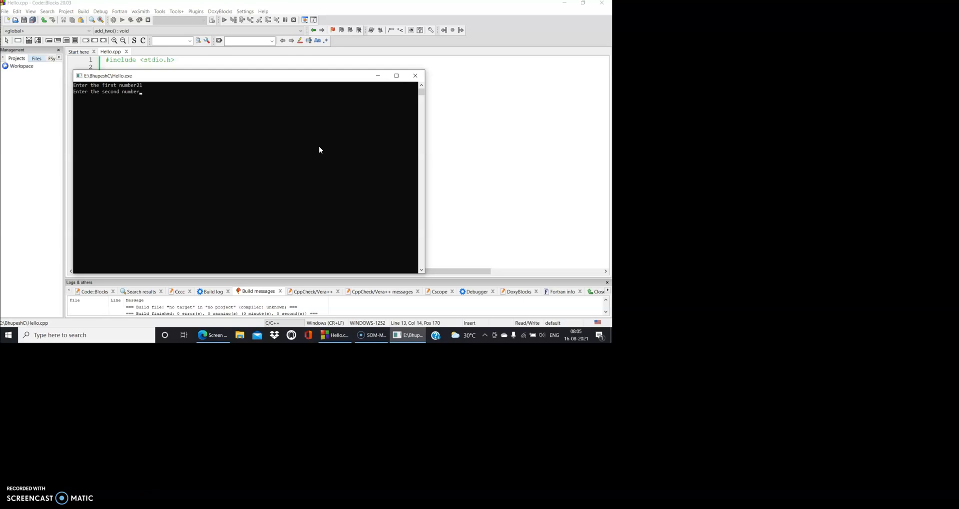
type("39")
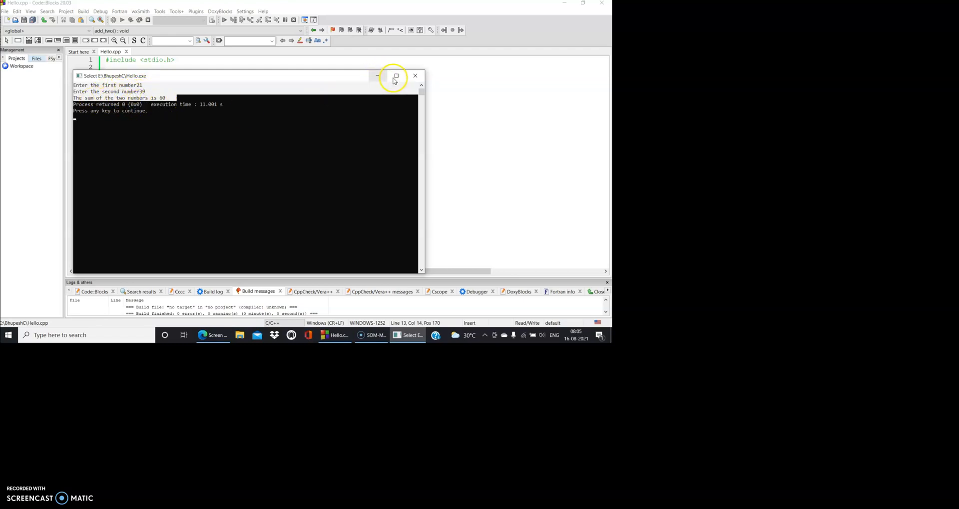
left_click(415, 75)
type("add_two();")
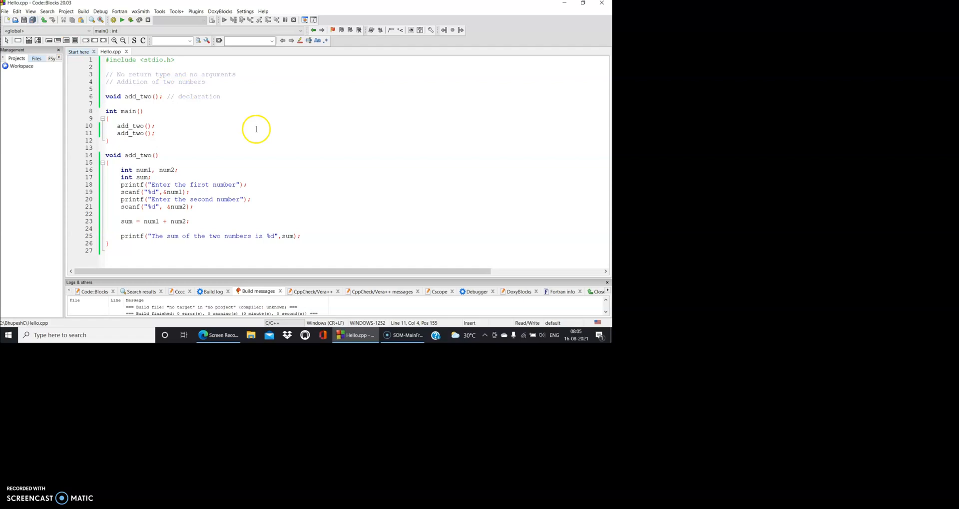
mouse_move(130, 20)
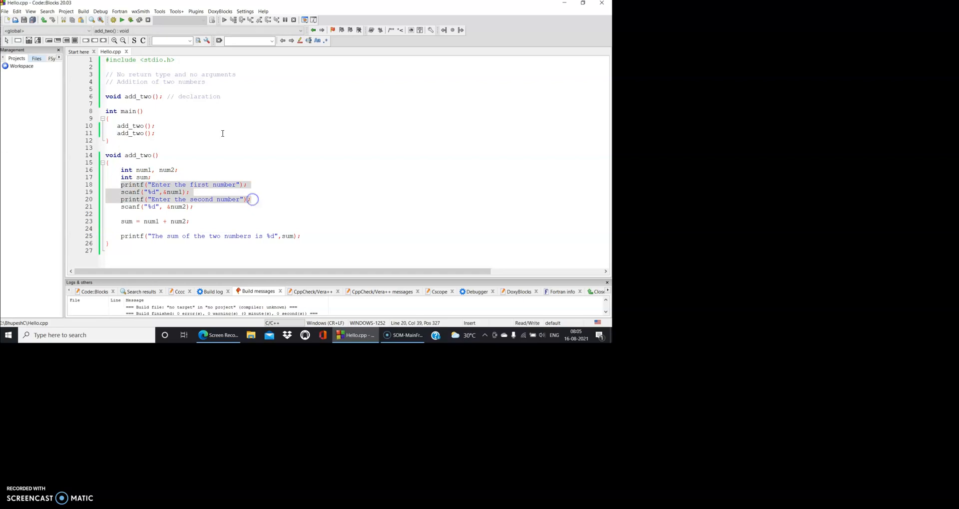
mouse_move(343, 152)
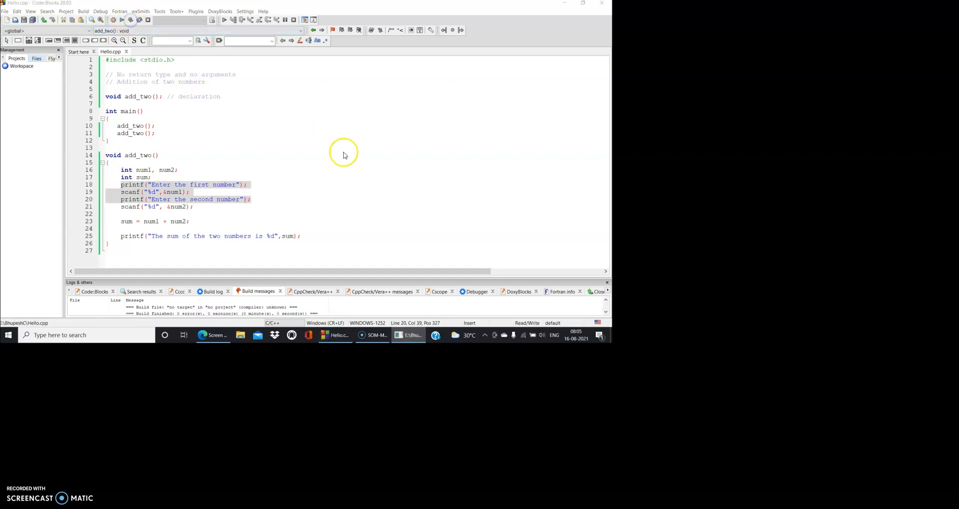
Step: Build and run again, enter 21, 39 then 34, 76 to get sums 60 and 110, and close the console
left_click(122, 20)
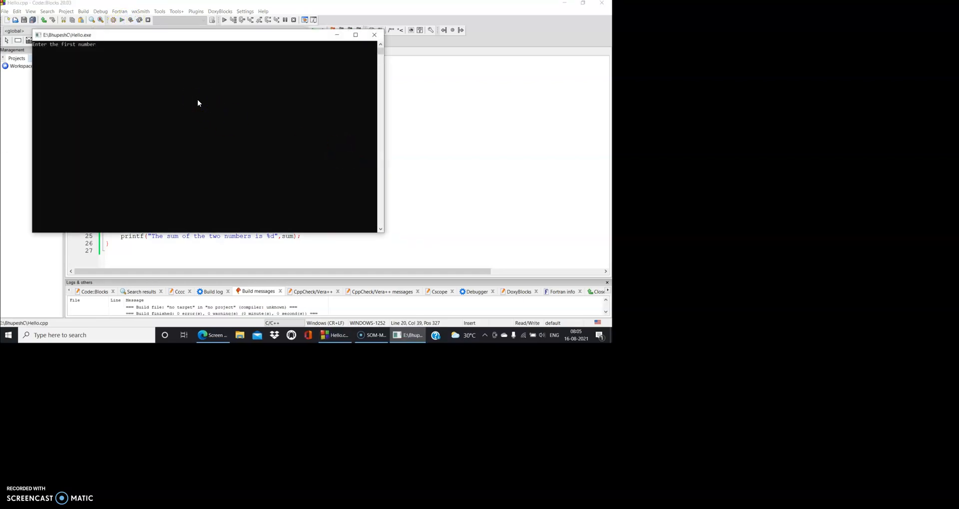
type("21")
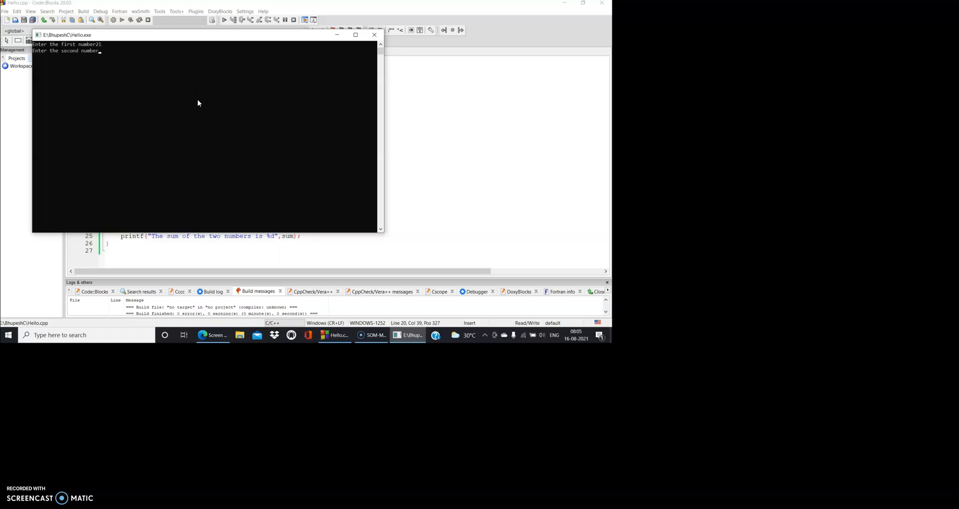
type("39")
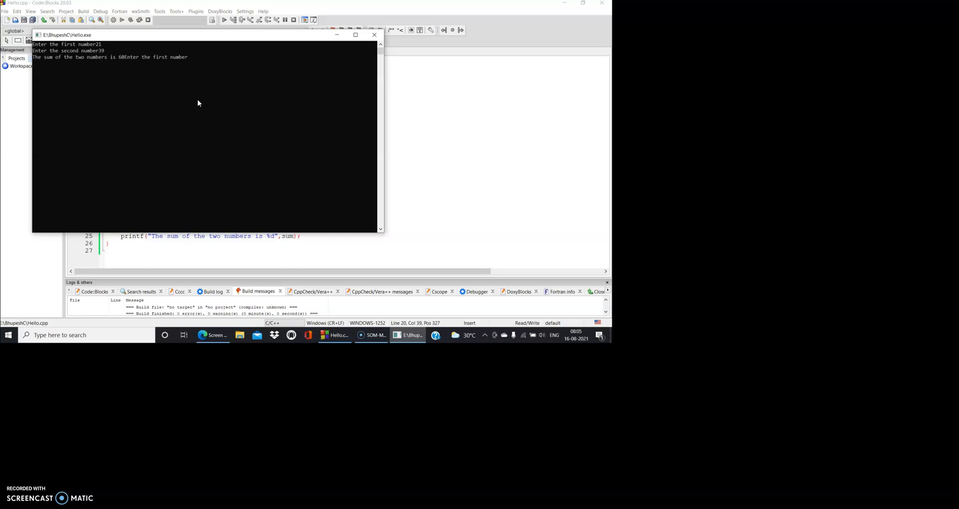
type("34")
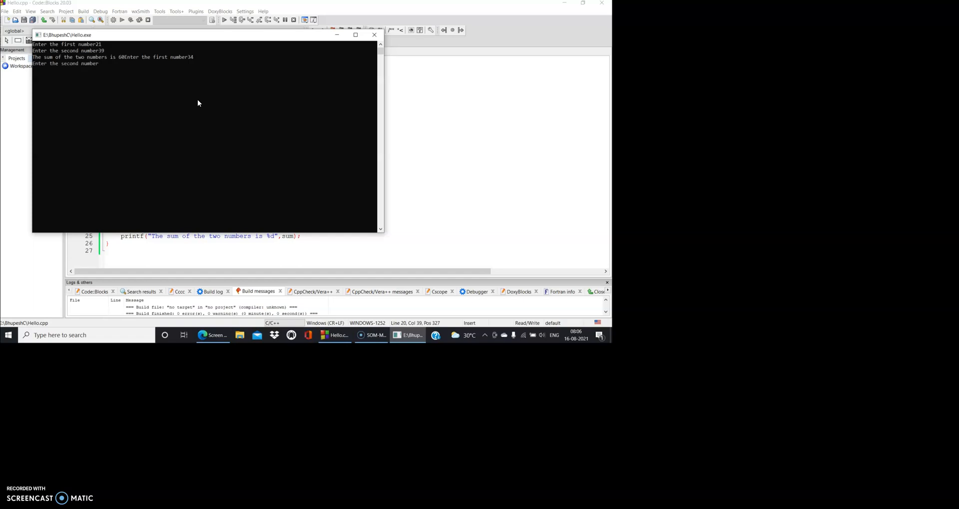
type("76")
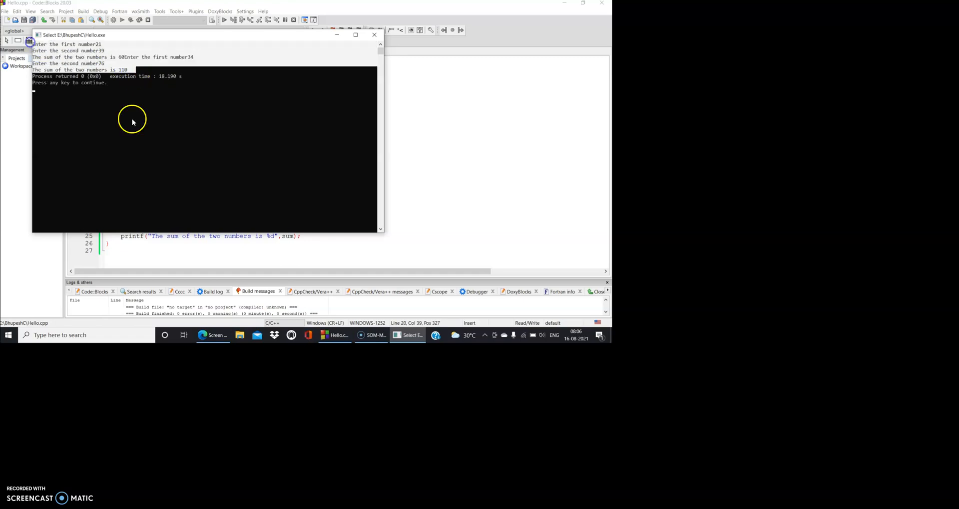
mouse_move(86, 78)
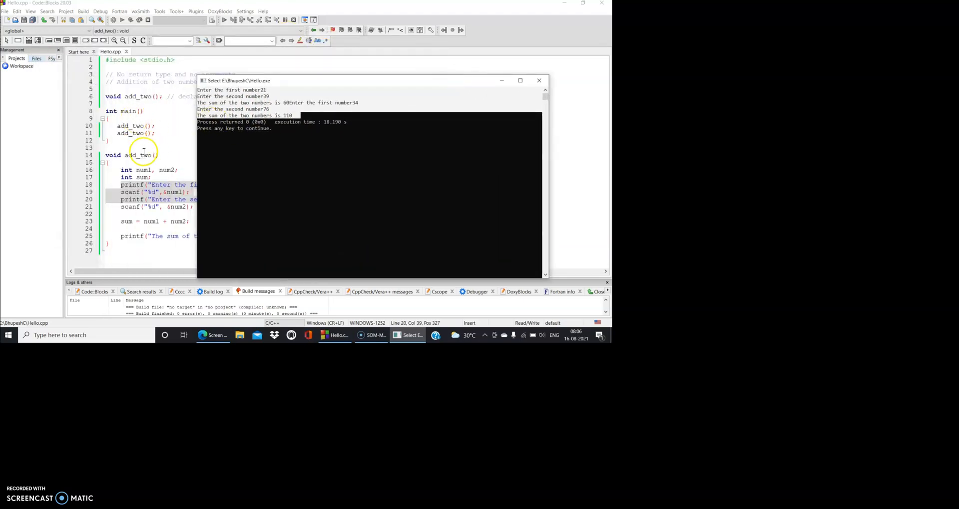
mouse_move(171, 147)
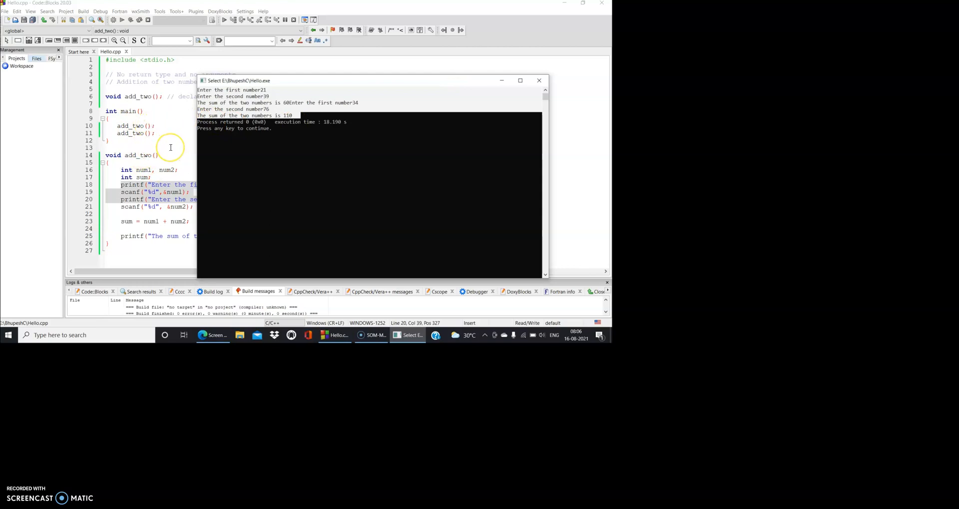
mouse_move(119, 185)
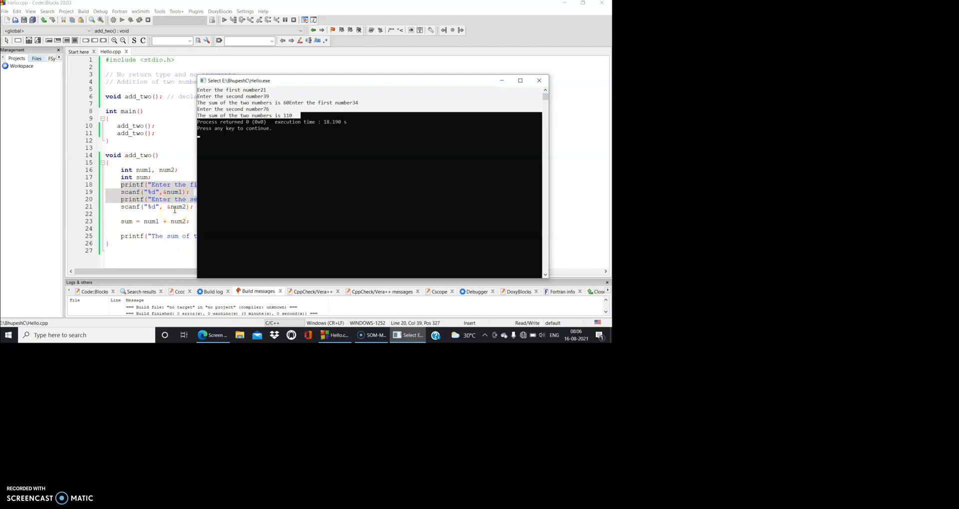
mouse_move(201, 124)
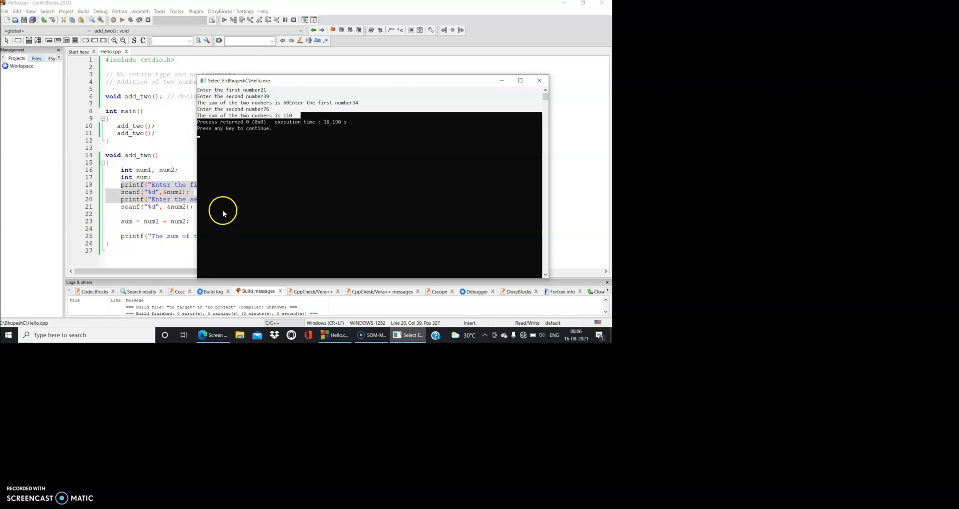
mouse_move(538, 80)
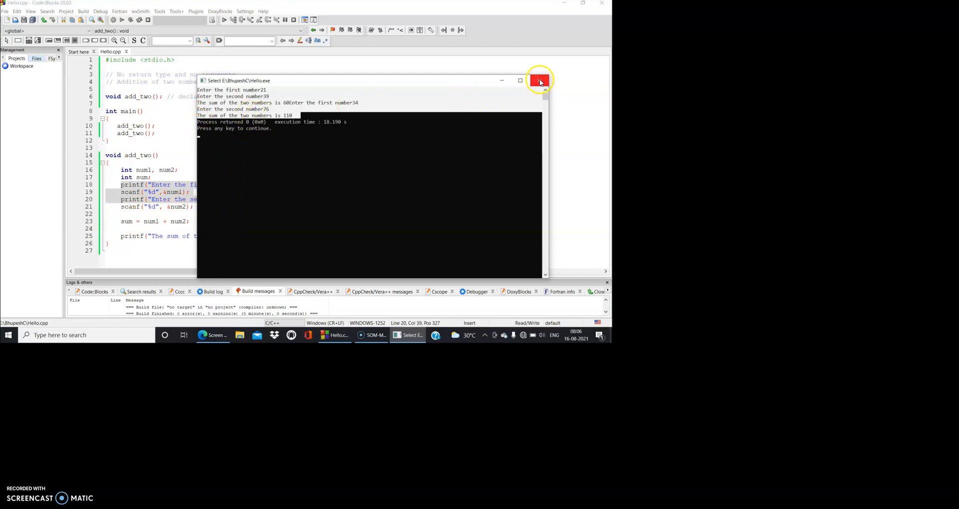
left_click(539, 80)
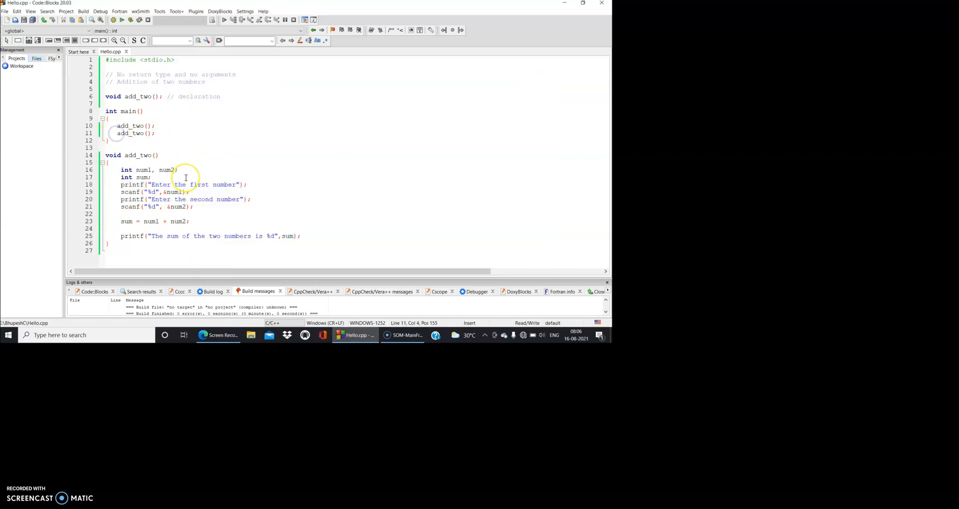
Step: Comment out the second add_two(); call in main with '//'
type("//")
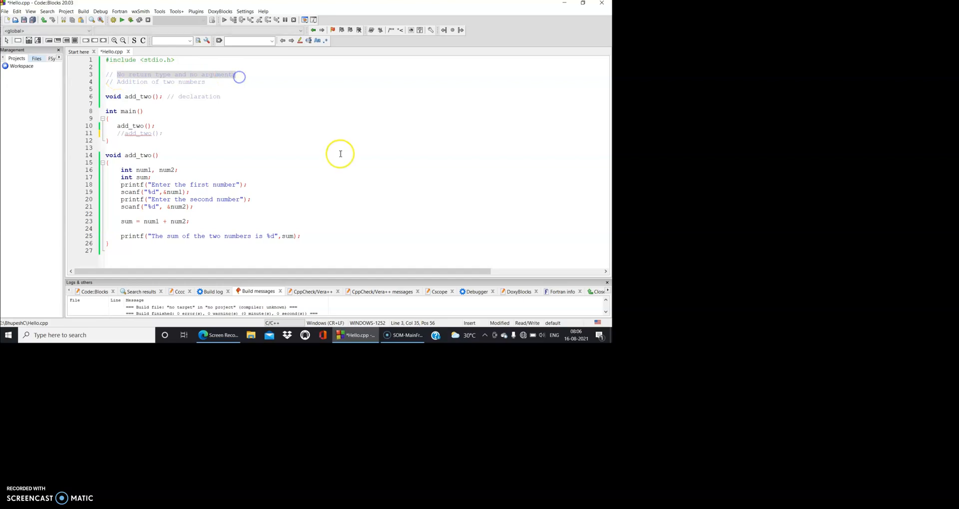
mouse_move(109, 100)
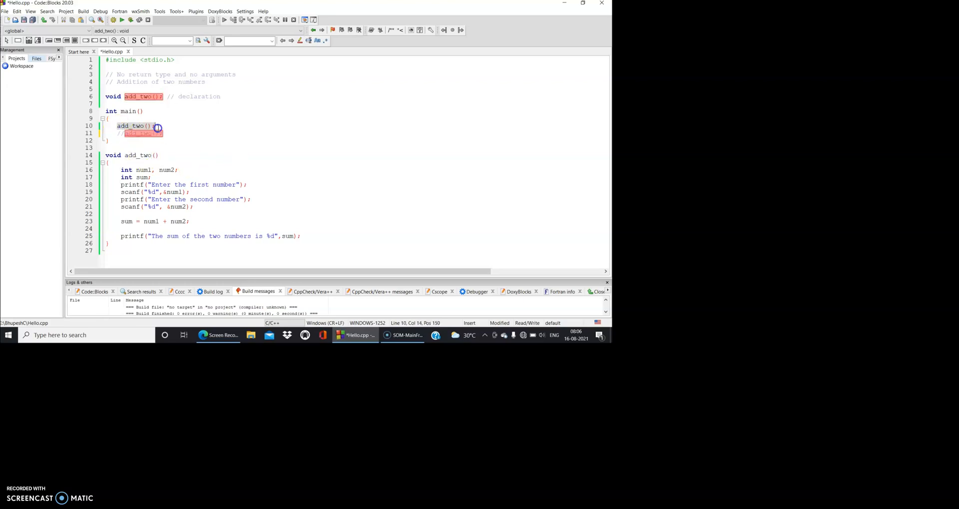
left_click(135, 163)
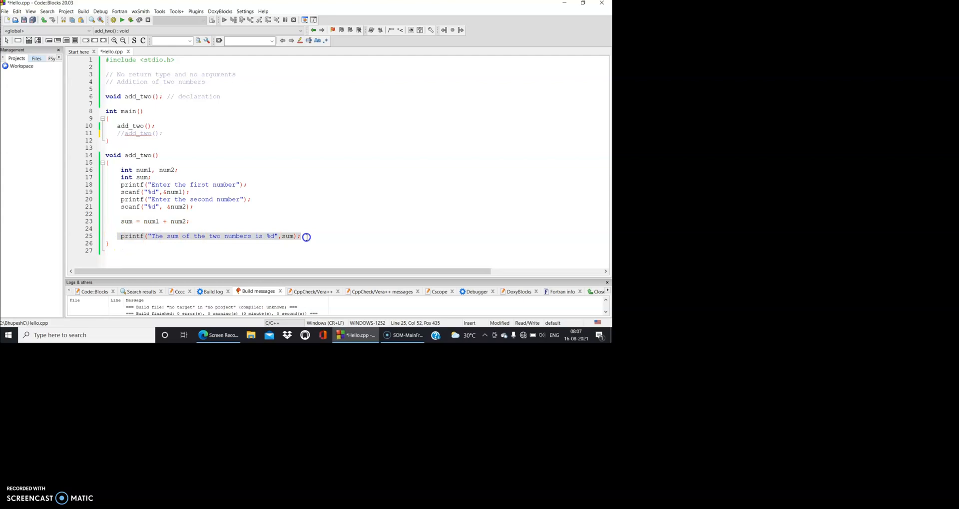
mouse_move(190, 177)
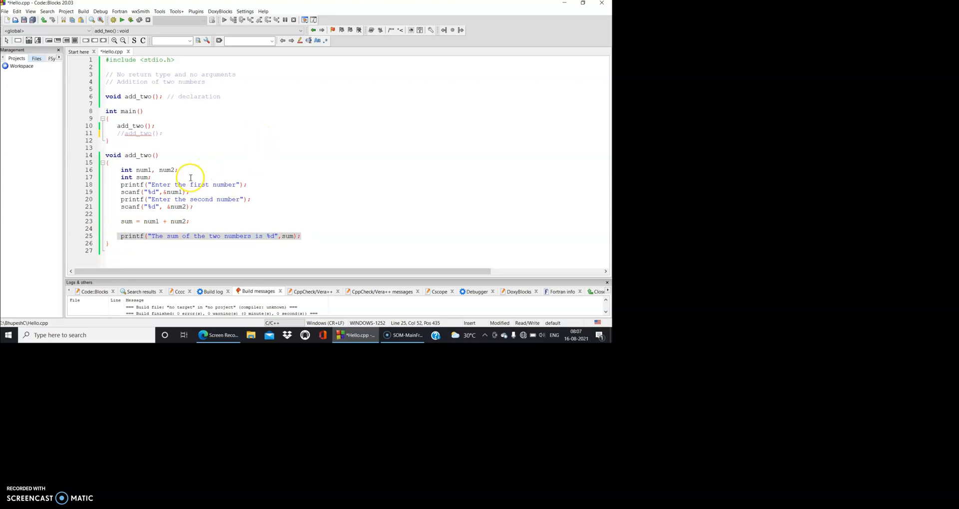
mouse_move(201, 170)
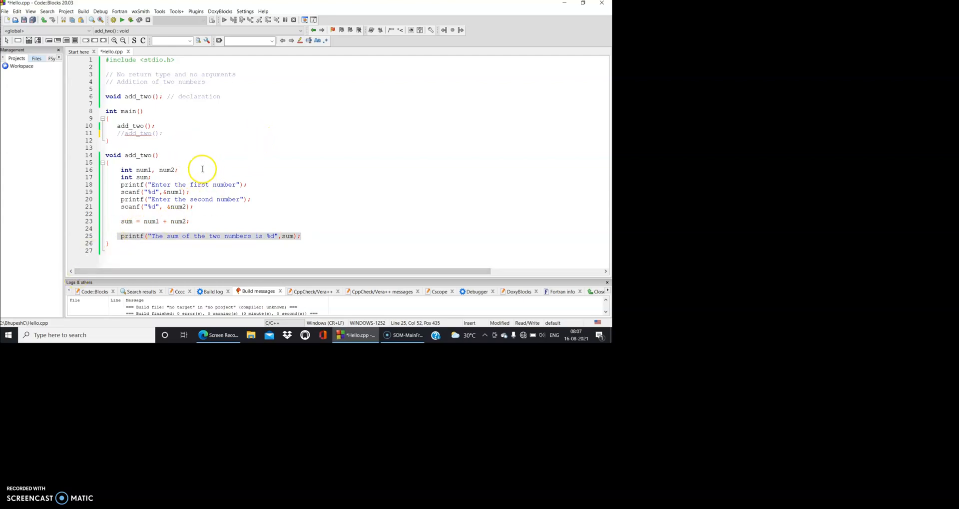